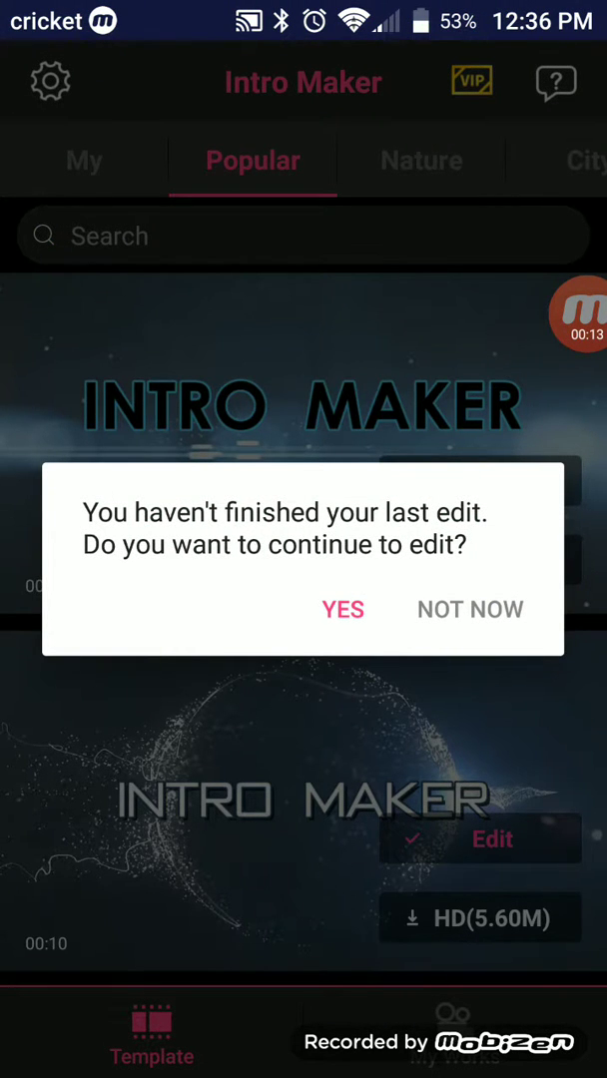
- Decline resuming the last edit and start editing the particle-effect Popular template
left_click(469, 609)
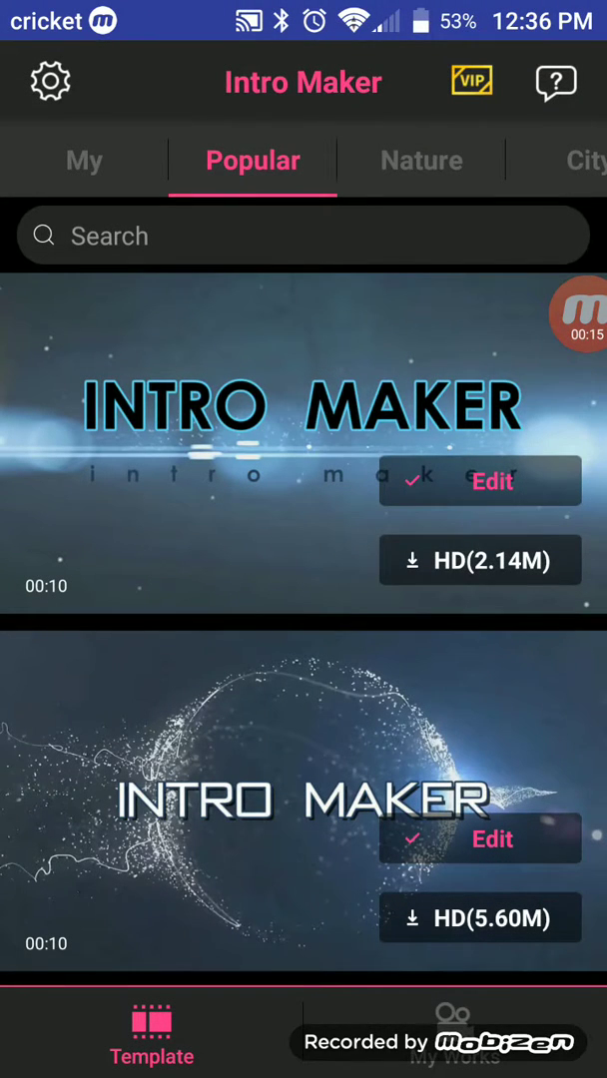
left_click(495, 481)
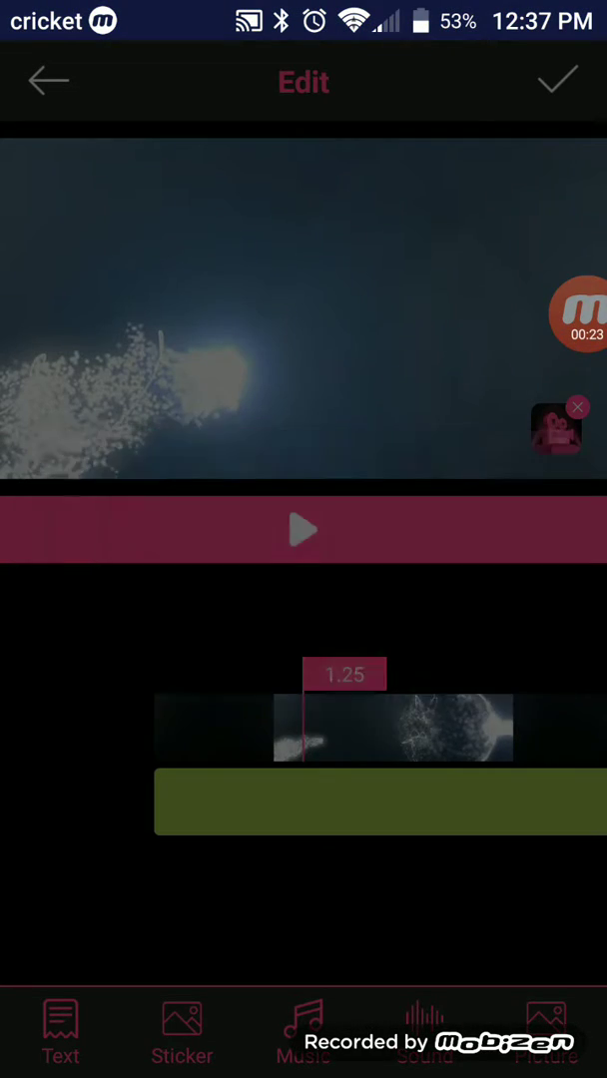
- Return to templates and edit the blue 'Make Awesome Video' template instead
left_click(48, 82)
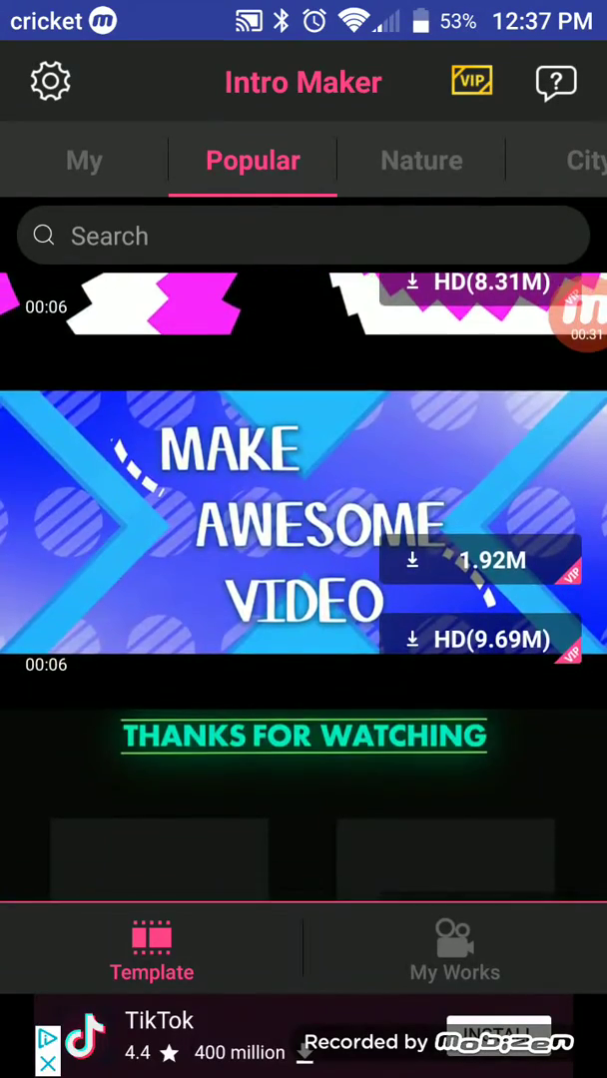
scroll("down", 3)
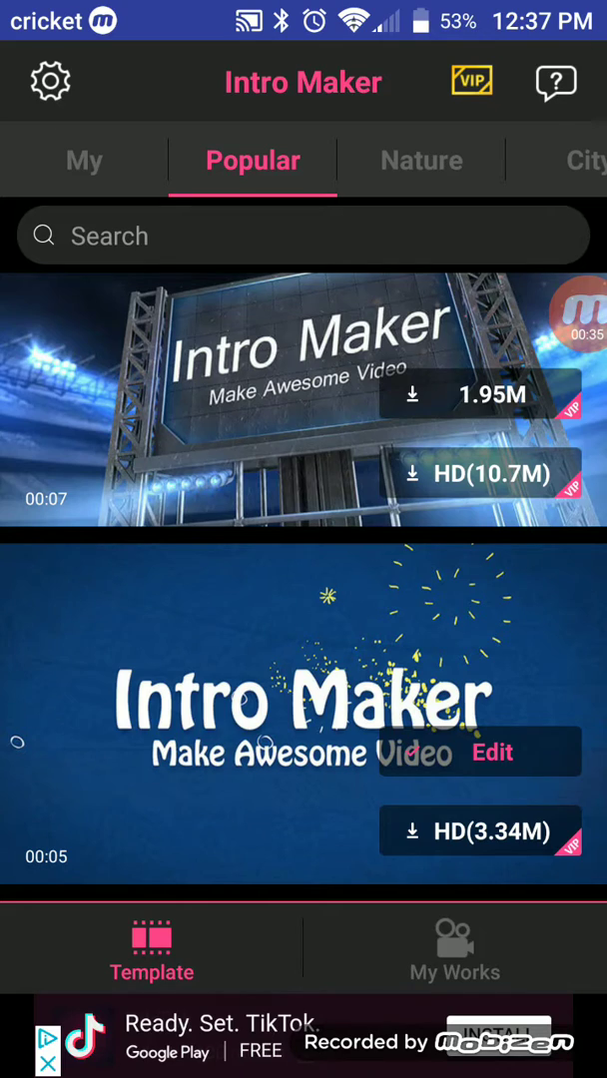
left_click(491, 751)
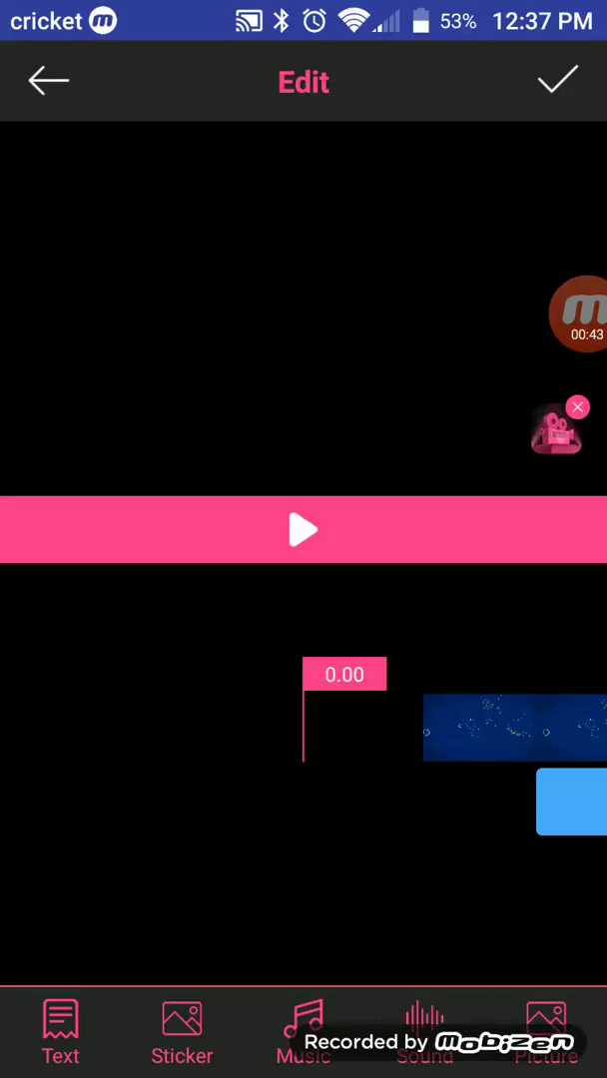
- Add a text layer so a green track appears on the blue intro's timeline
left_click(571, 312)
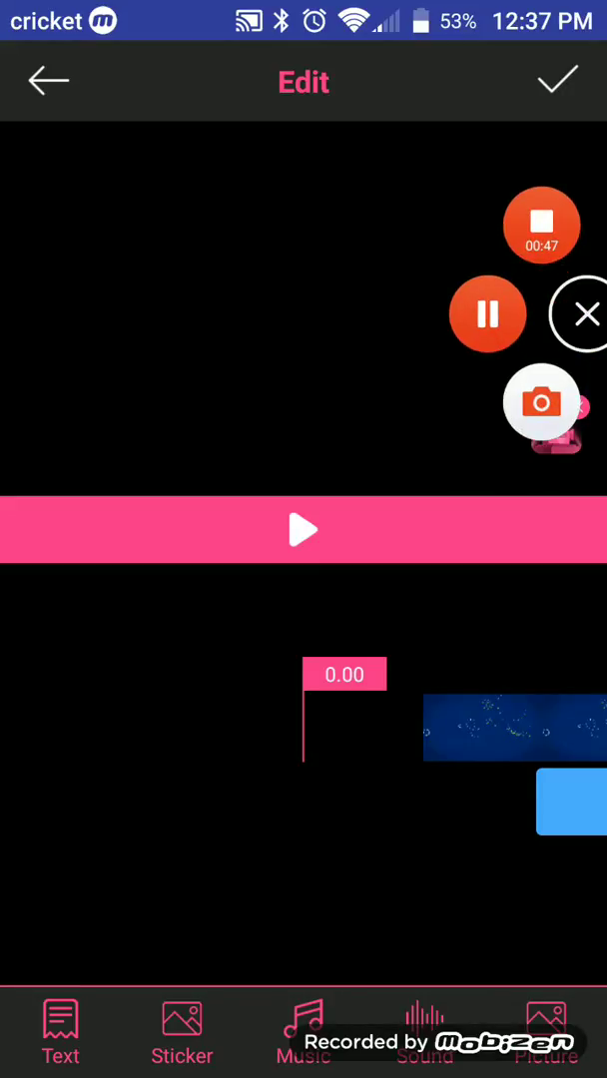
left_click(489, 314)
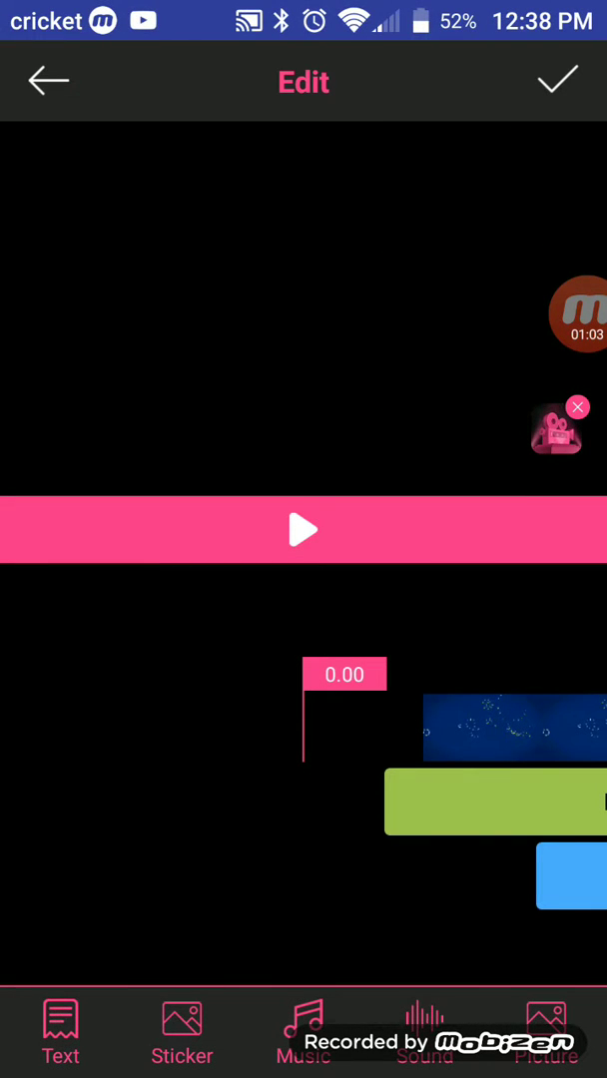
- Leave Intro Maker so the Android home screen shows
left_click(565, 81)
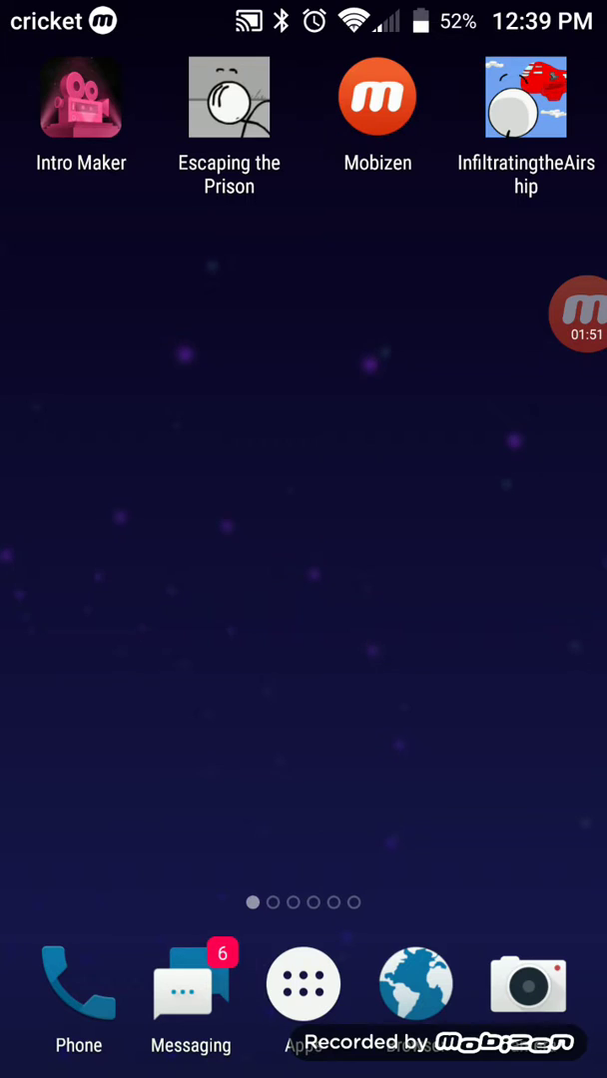
- Relaunch Intro Maker from the home screen and choose YES to continue the edit
left_click(80, 102)
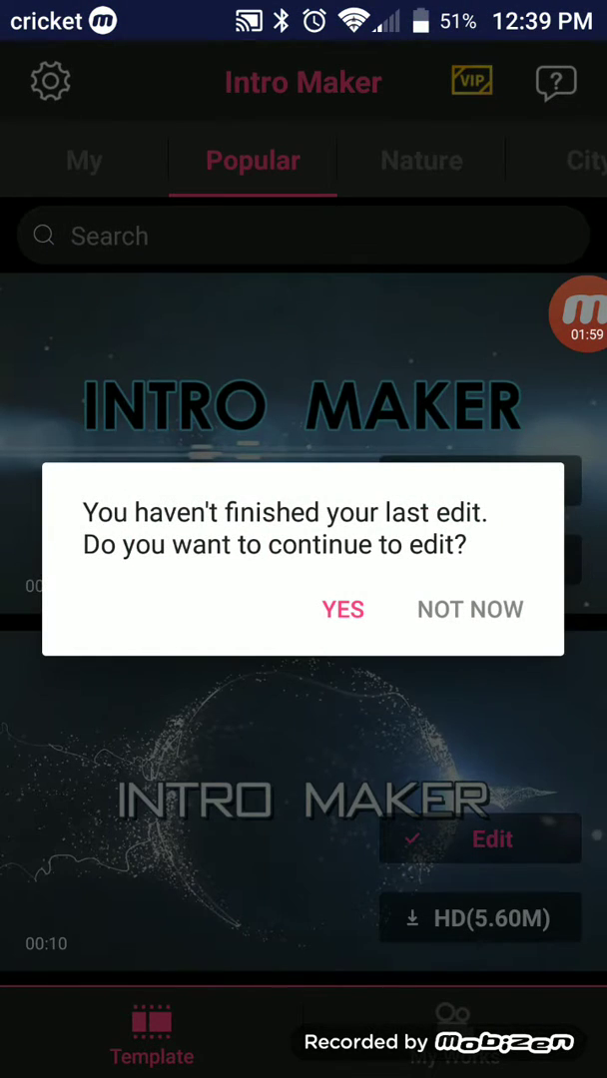
left_click(342, 609)
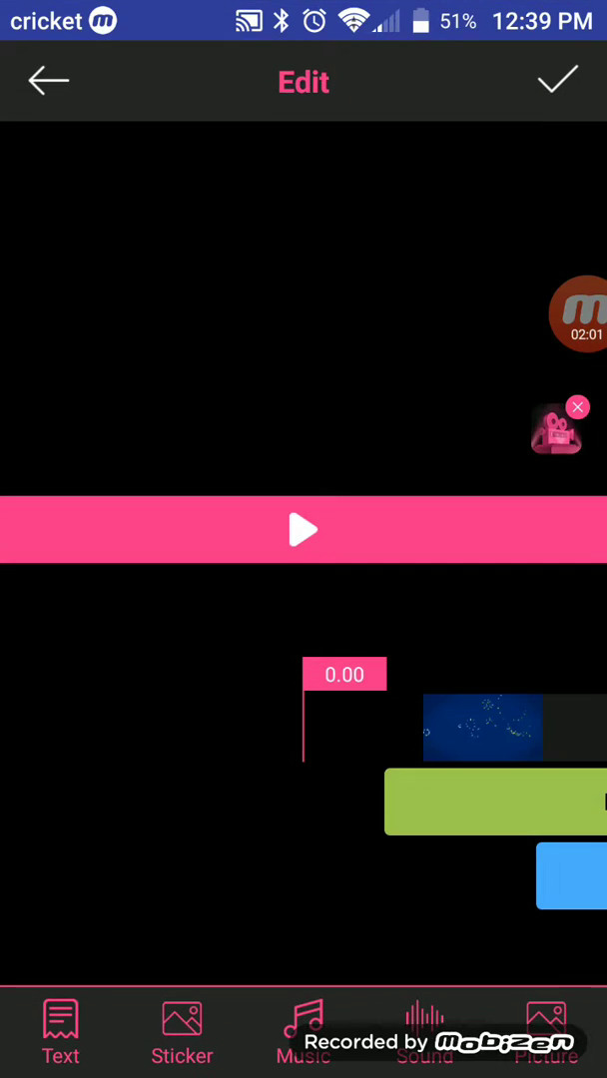
- Finish the edit and export the blue intro as an MP4 to reach Save & Share
left_click(562, 80)
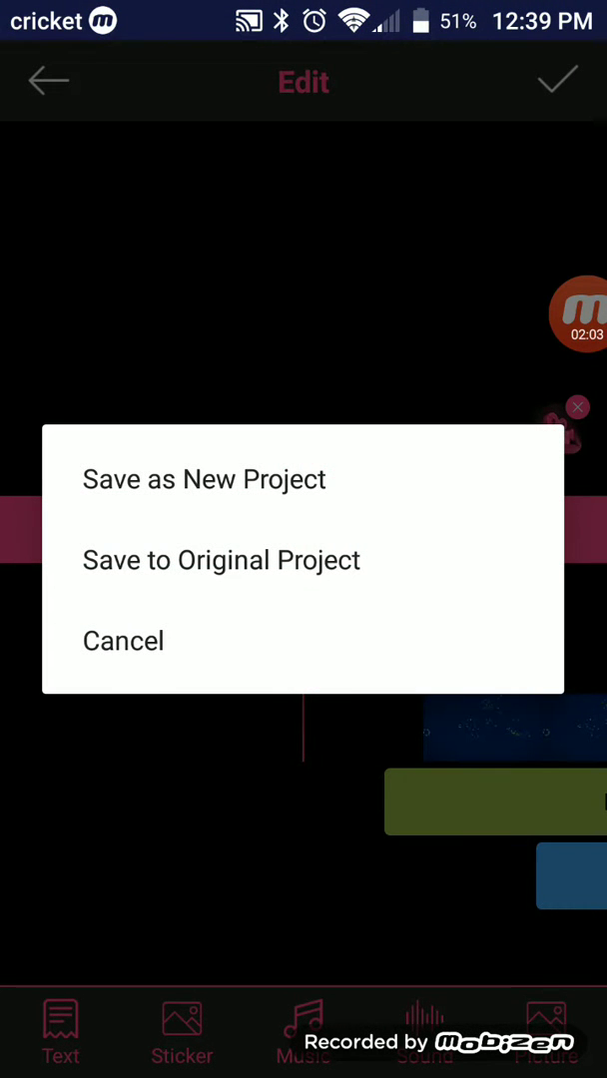
left_click(220, 559)
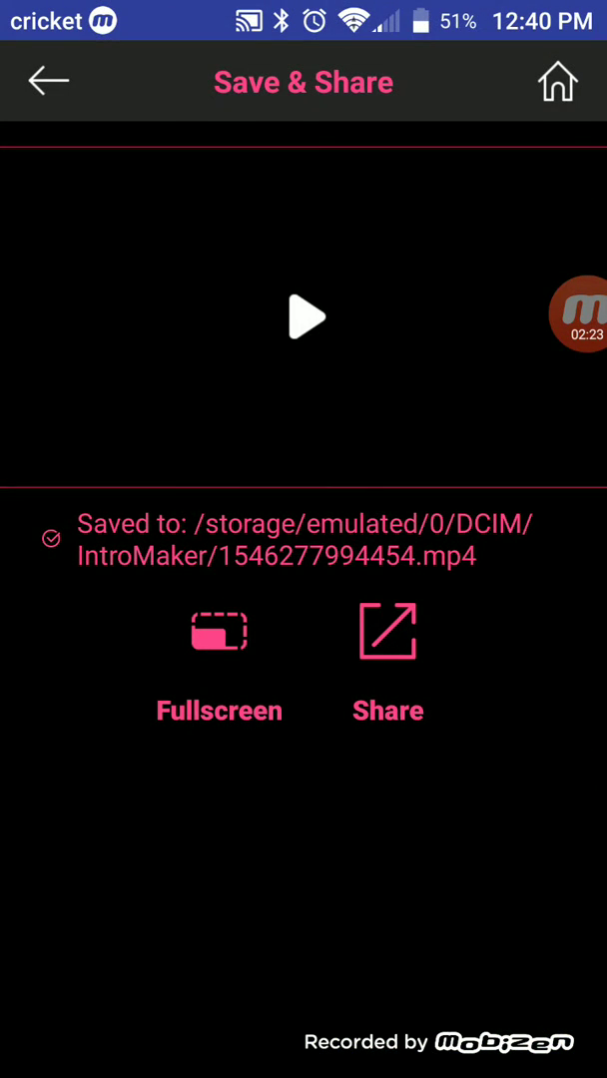
- Play the exported video showing red neon 'good bye 2018' on blue full screen
left_click(219, 631)
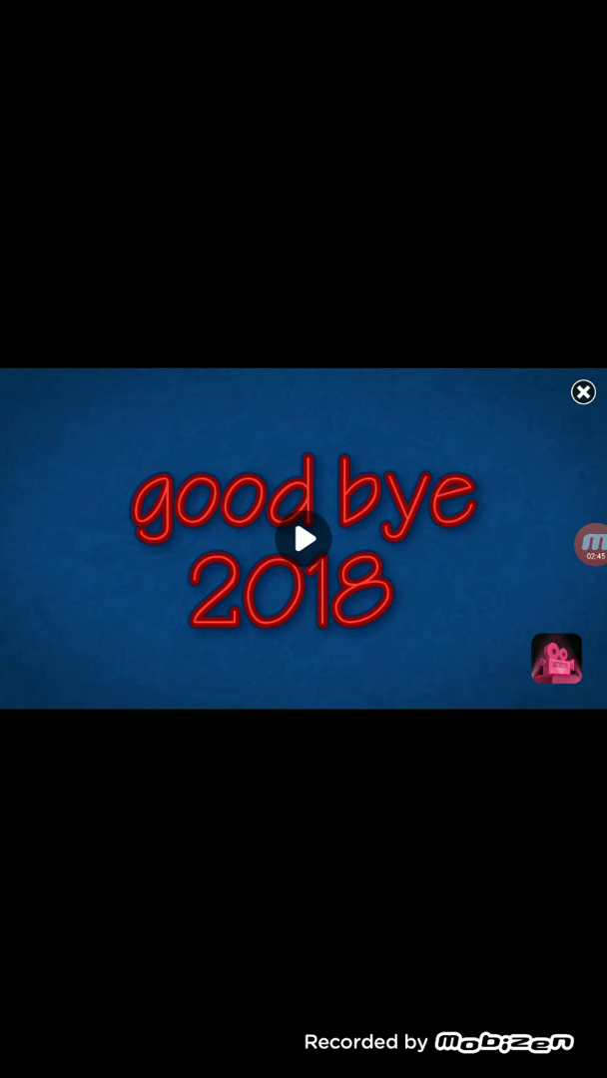
left_click(583, 545)
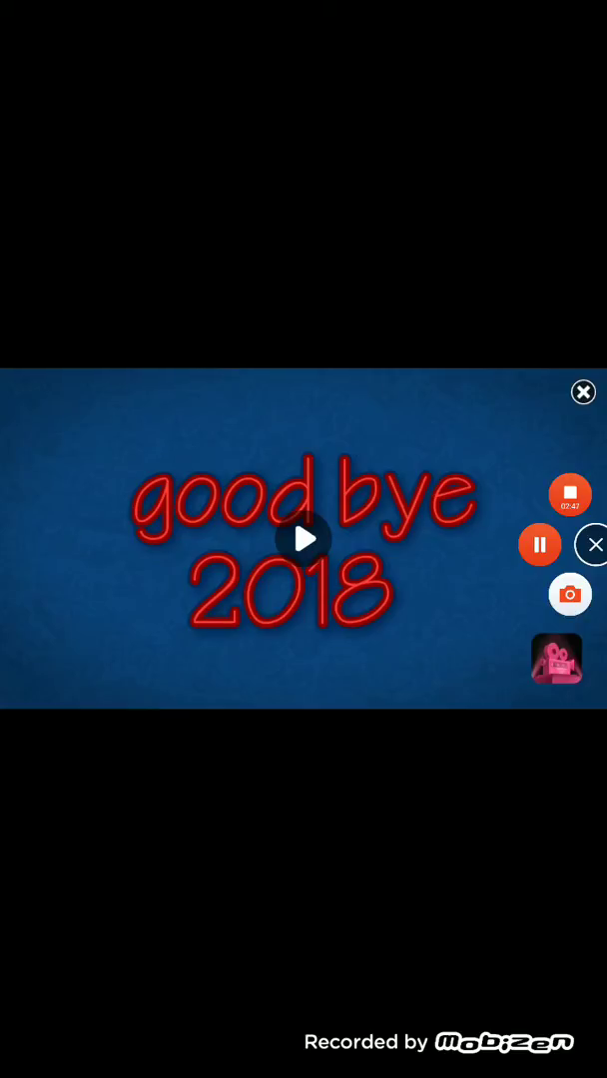